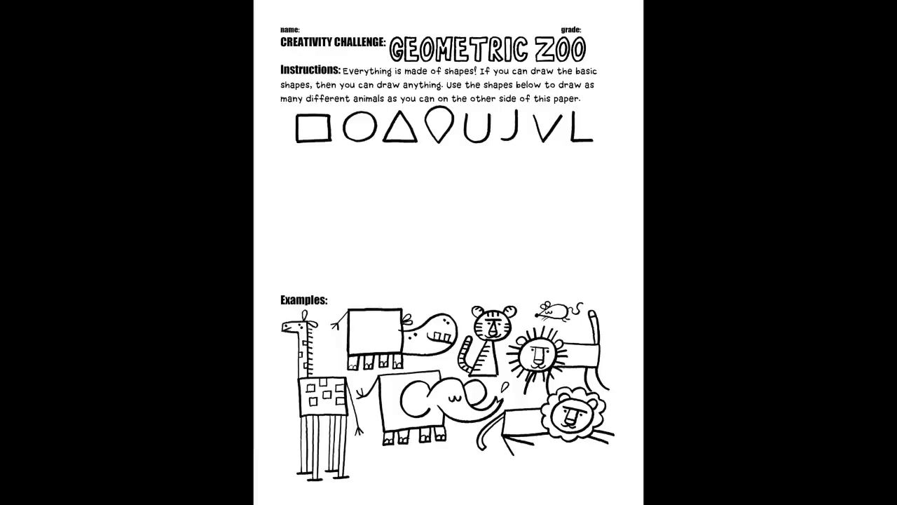
scroll("down", 3)
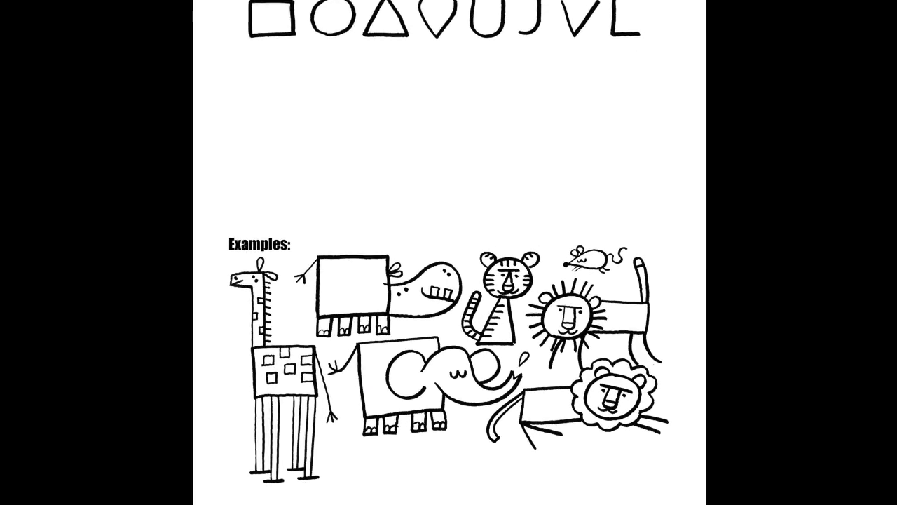